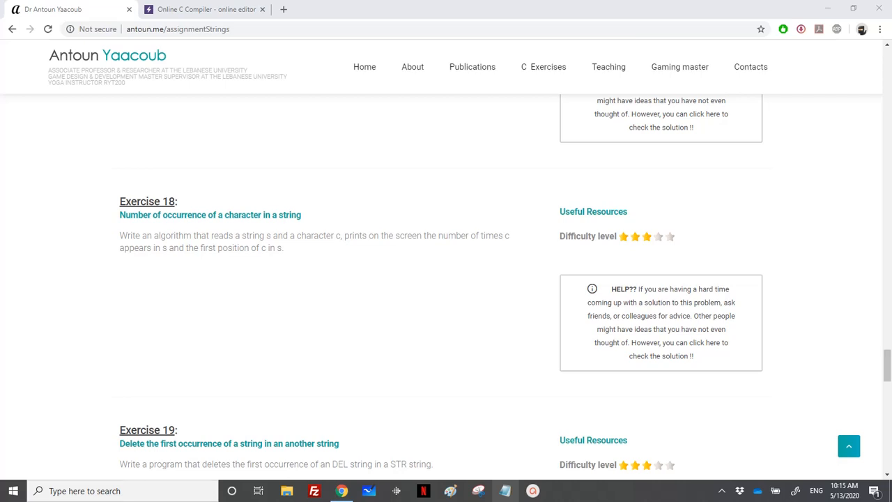
{"action": "mouse_move", "coordinate": [195, 216]}
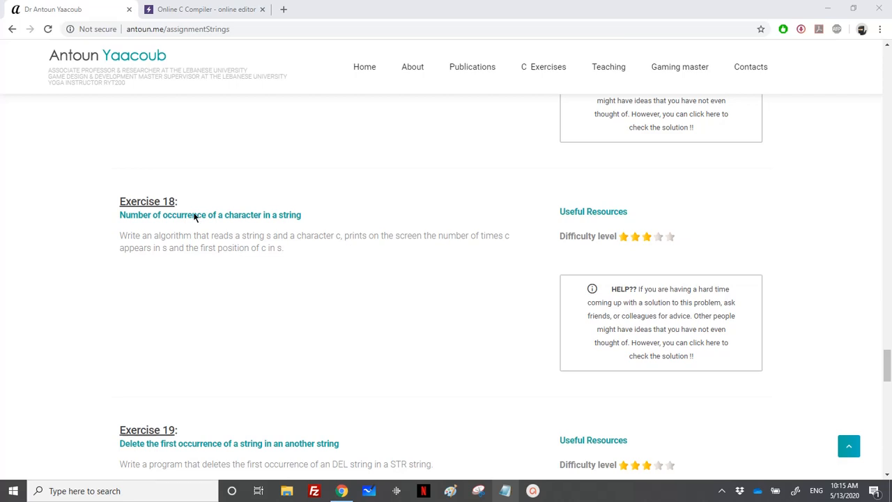
{"action": "mouse_move", "coordinate": [206, 224]}
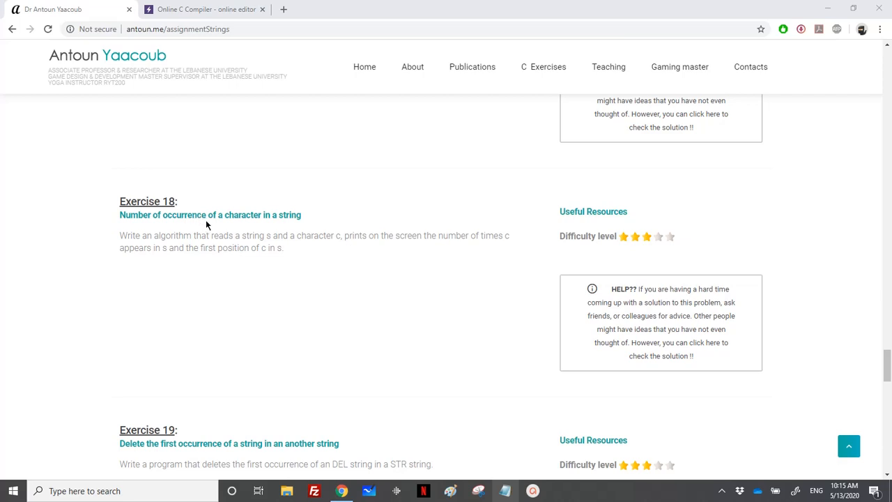
{"action": "mouse_move", "coordinate": [233, 211]}
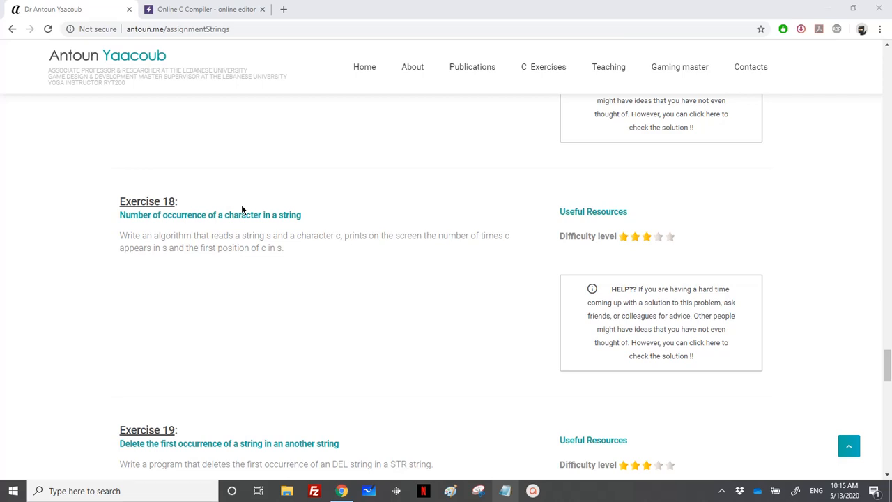
- Declare the string char s[size] and the character c inside main
{"action": "left_click", "coordinate": [204, 9]}
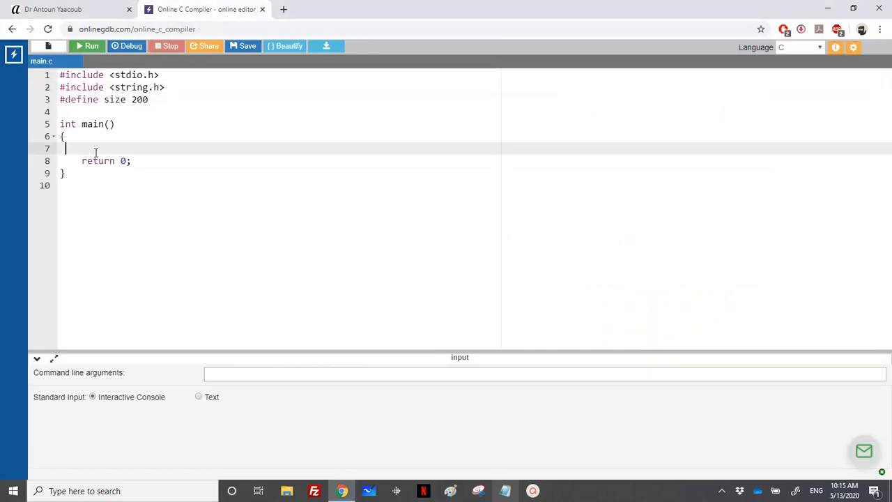
{"action": "type", "text": "char s"}
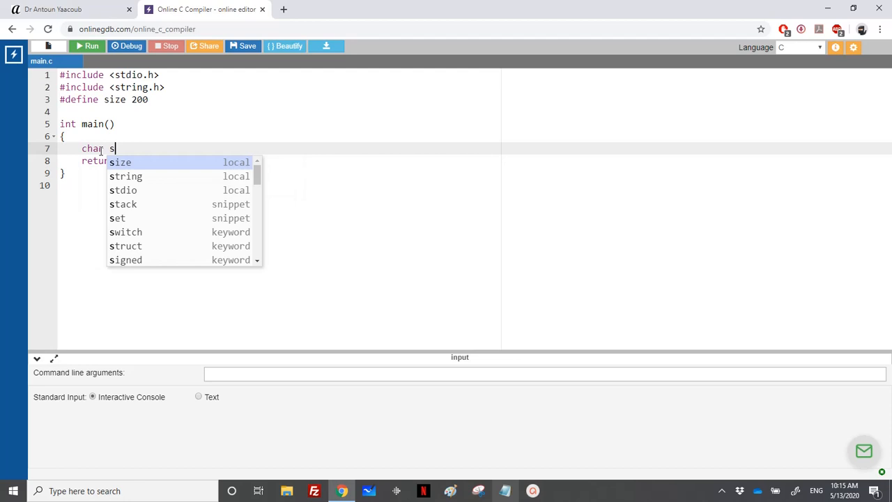
{"action": "type", "text": "[size]"}
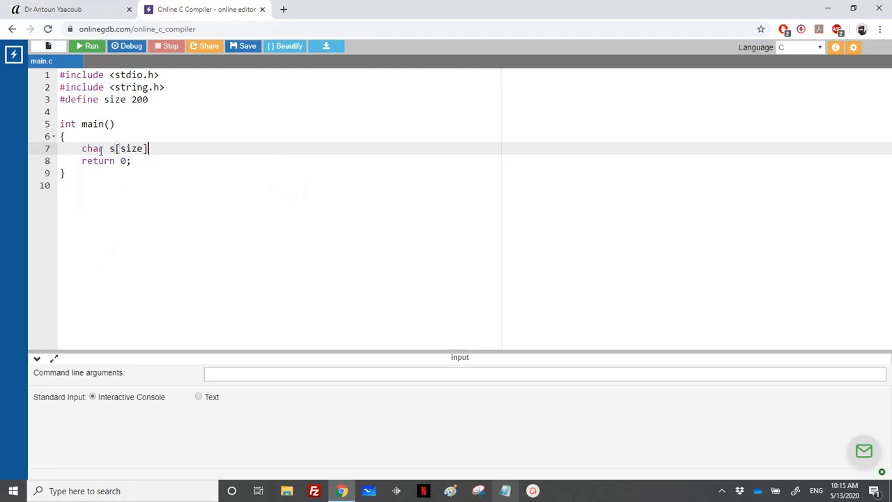
{"action": "type", "text": ", c;"}
{"action": "type", "text": "printf(\"Enter a string"}
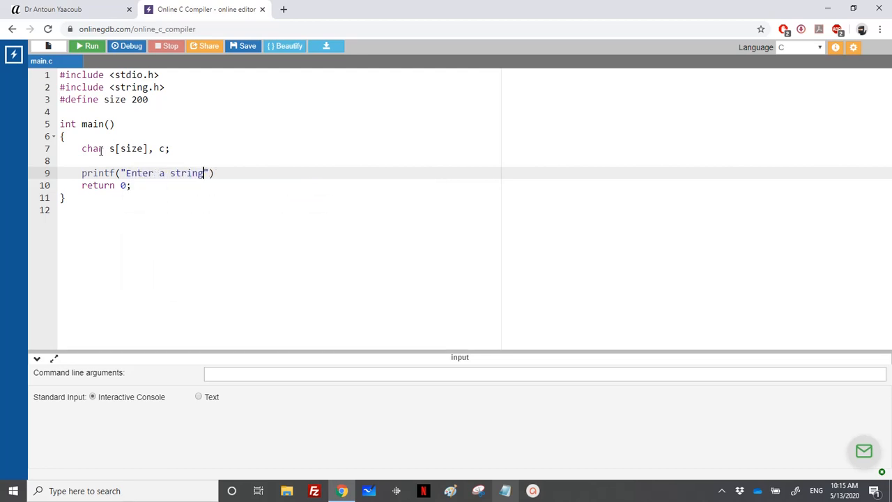
- Prompt for input, then read the string with gets(s) and the character with c=getchar()
{"action": "type", "text": ": \");"}
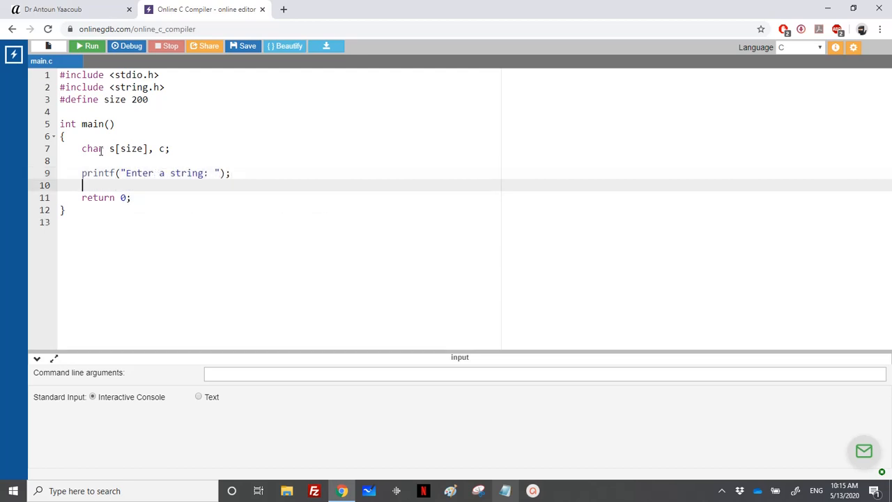
{"action": "type", "text": "gets(s);"}
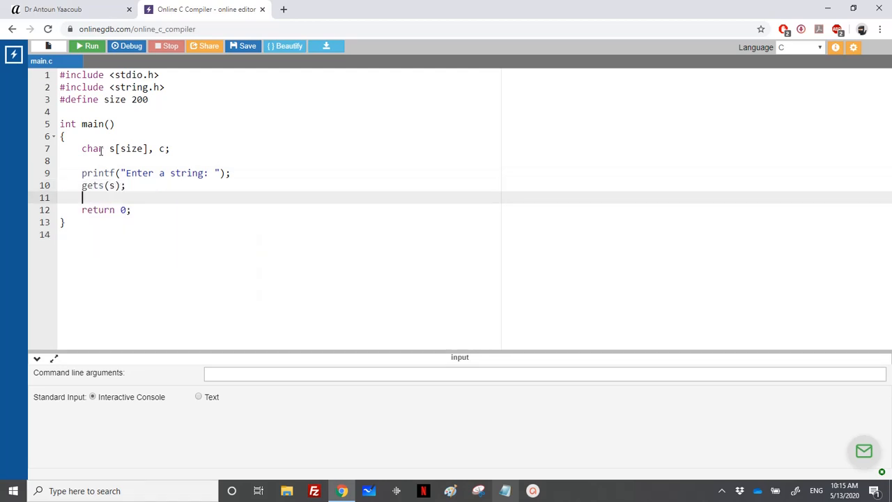
{"action": "type", "text": "printf(\"Enter a character: \");"}
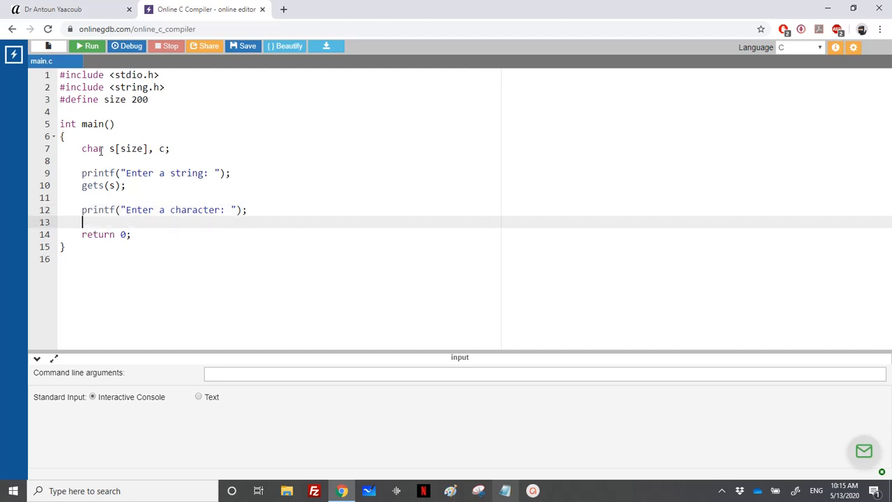
{"action": "type", "text": "c=geta"}
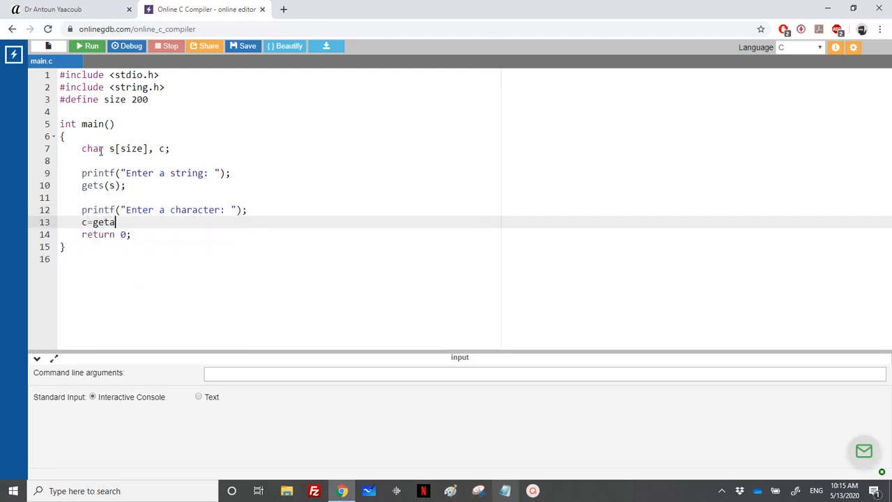
{"action": "type", "text": "cha"}
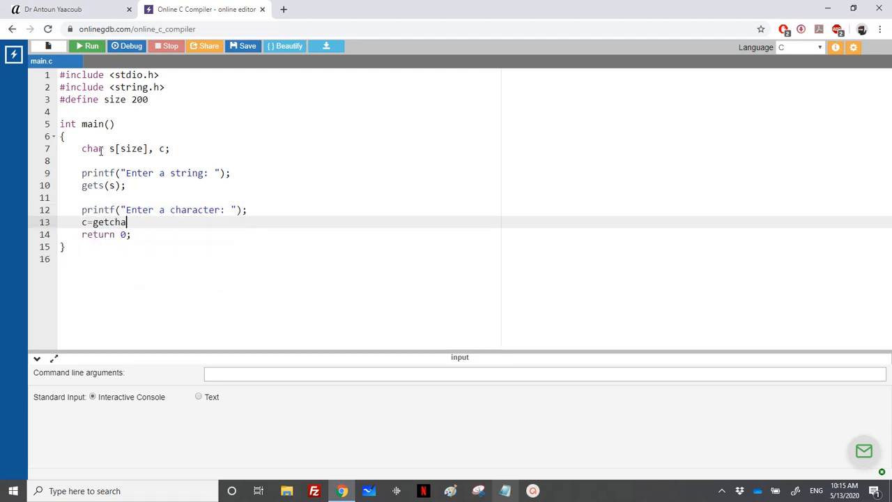
{"action": "type", "text": "();"}
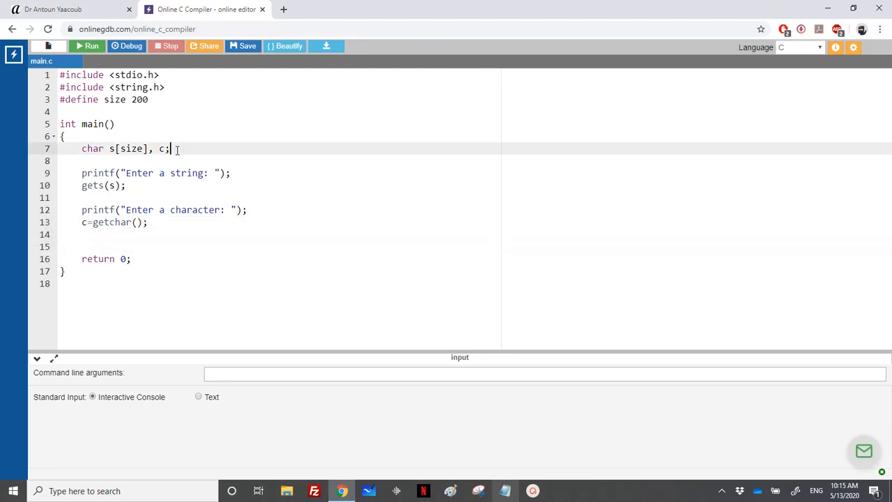
- Declare int i, nb and write the loop header for(nb=0,i=0; s[i]; i++)
{"action": "type", "text": "int i"}
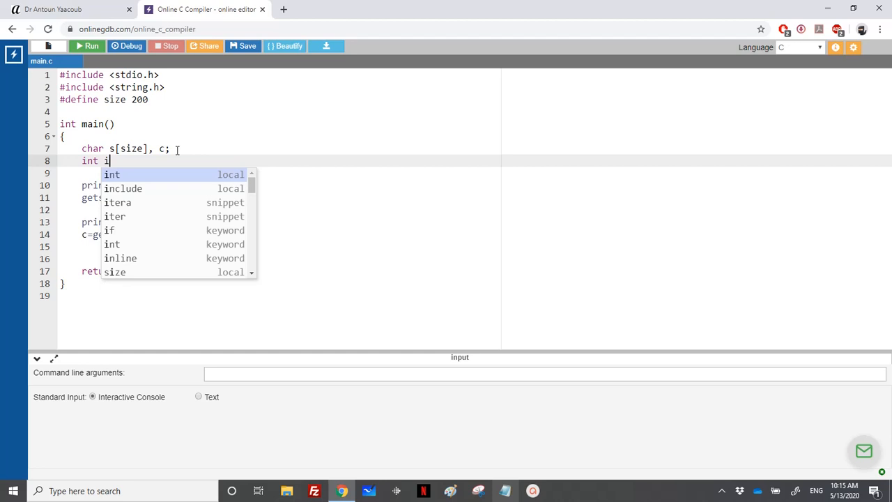
{"action": "type", "text": ", nb;"}
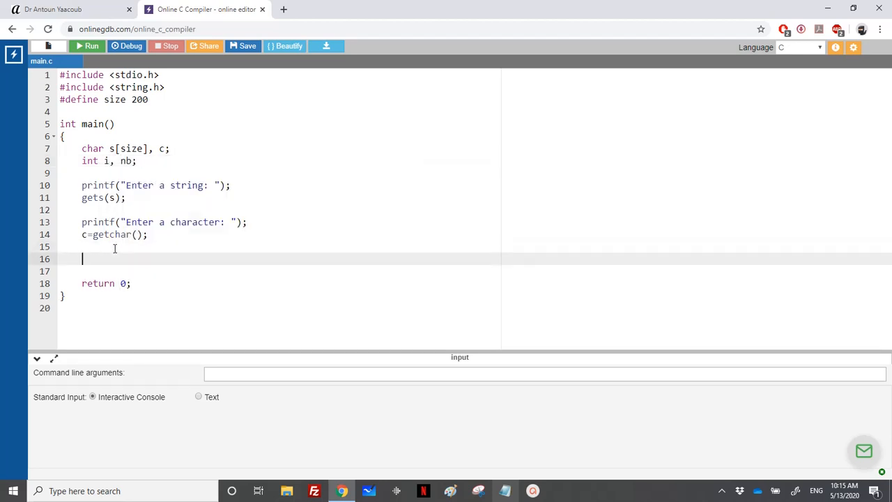
{"action": "type", "text": "for(i=0; s["}
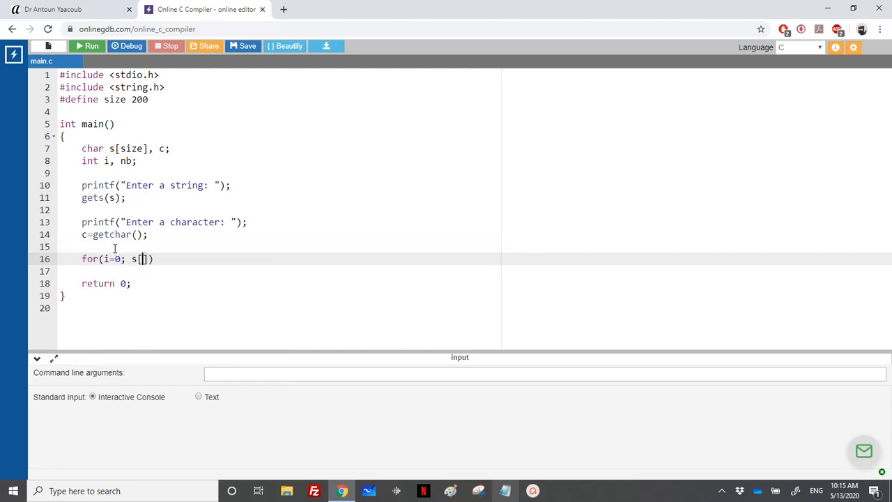
{"action": "type", "text": "i]; i++"}
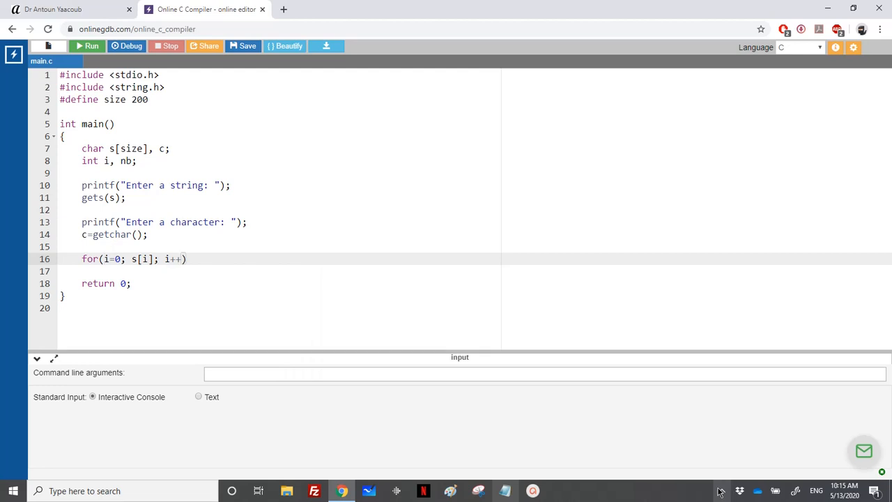
{"action": "type", "text": "nb=0."}
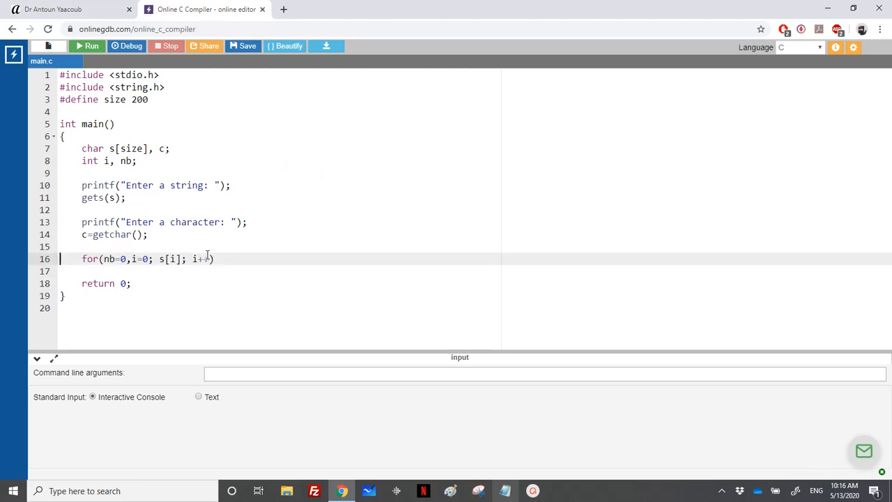
- Add the loop body if(s[i]==c) nb++; on a new line
{"action": "key", "text": "enter"}
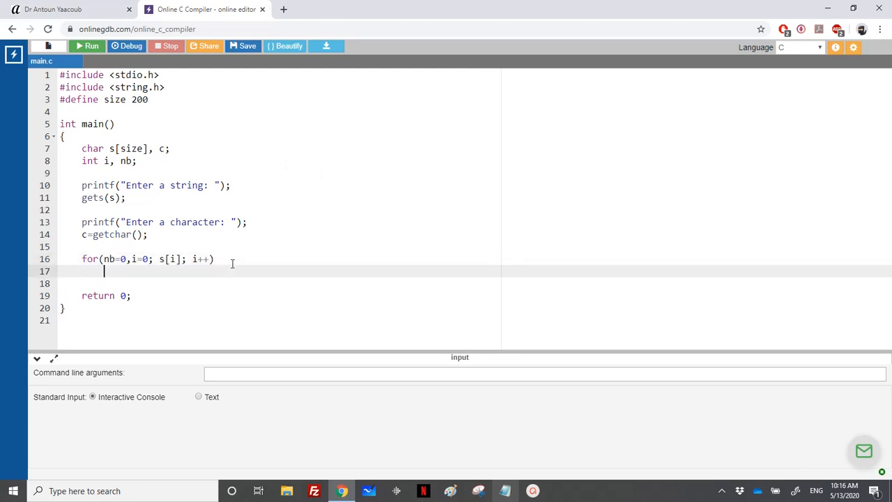
{"action": "type", "text": "if("}
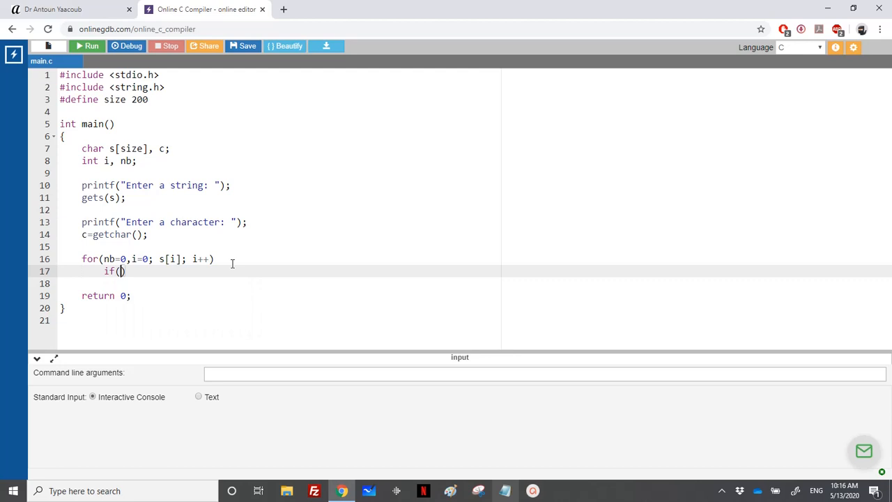
{"action": "type", "text": "s[i]==c"}
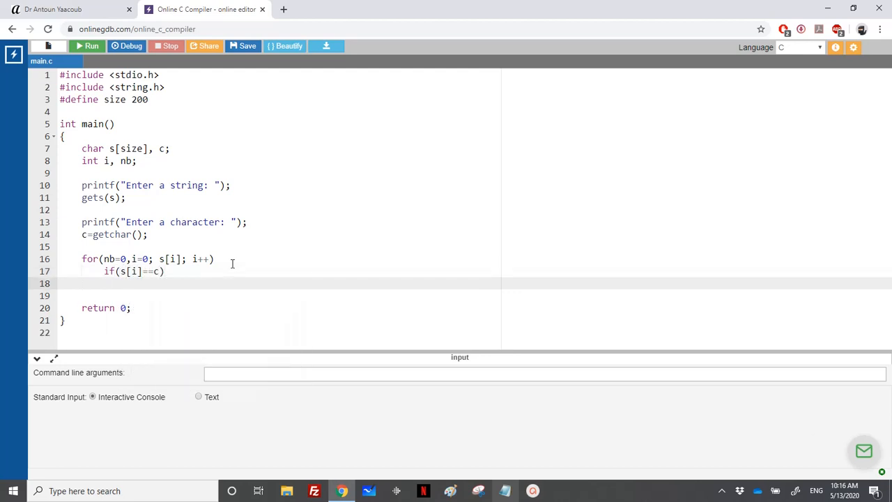
{"action": "type", "text": "nb++;"}
{"action": "type", "text": "printf(\""}
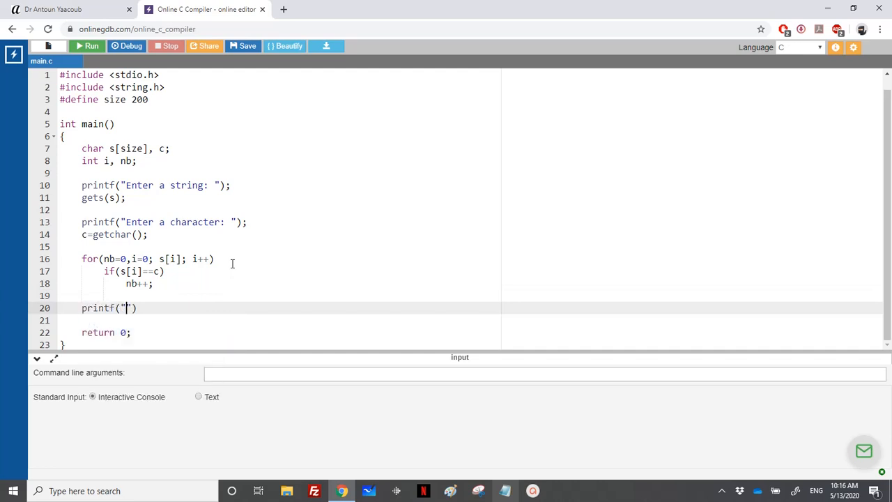
- Print the count with printf("Nb of occurrence = %d\n",nb); after the loop
{"action": "type", "text": "Nb of occurrence ="}
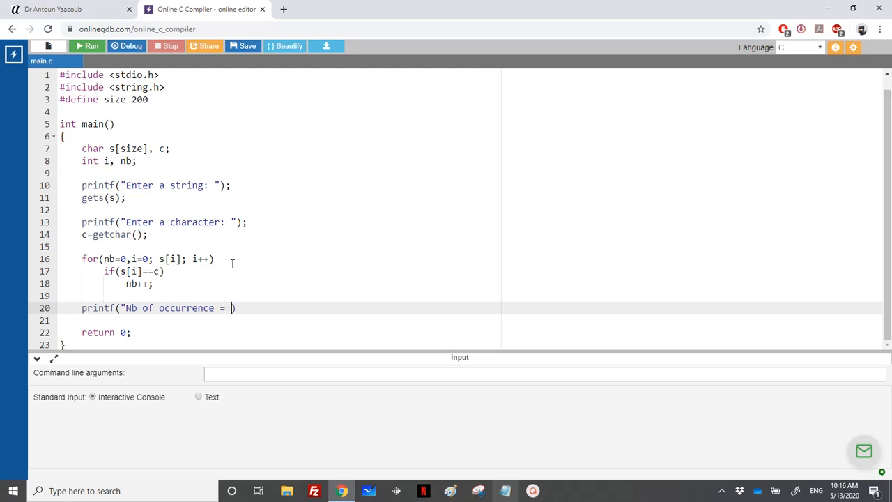
{"action": "type", "text": "%d\\n\","}
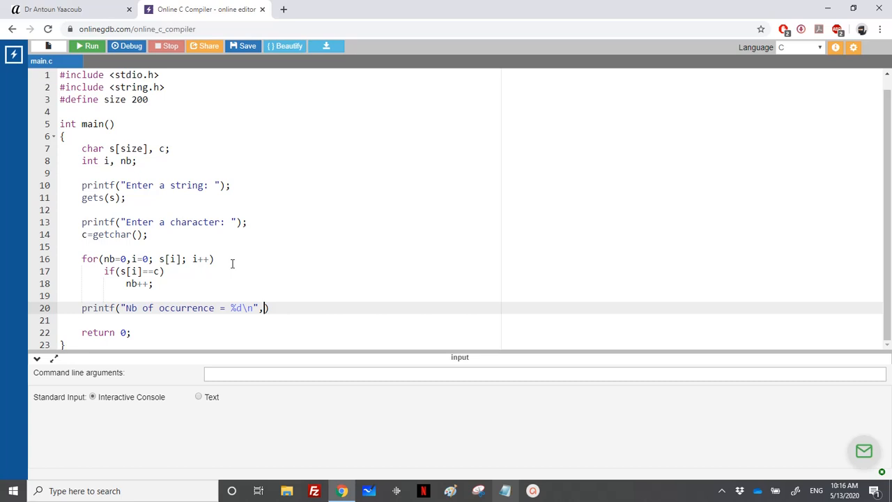
{"action": "type", "text": "nb"}
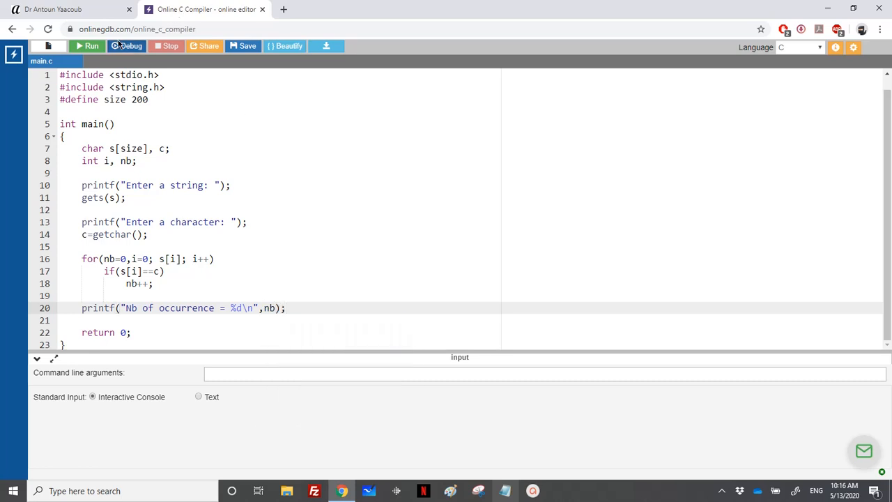
- Run the program, entering 'Hello how are you ?' and the character 'o'
{"action": "left_click", "coordinate": [87, 46]}
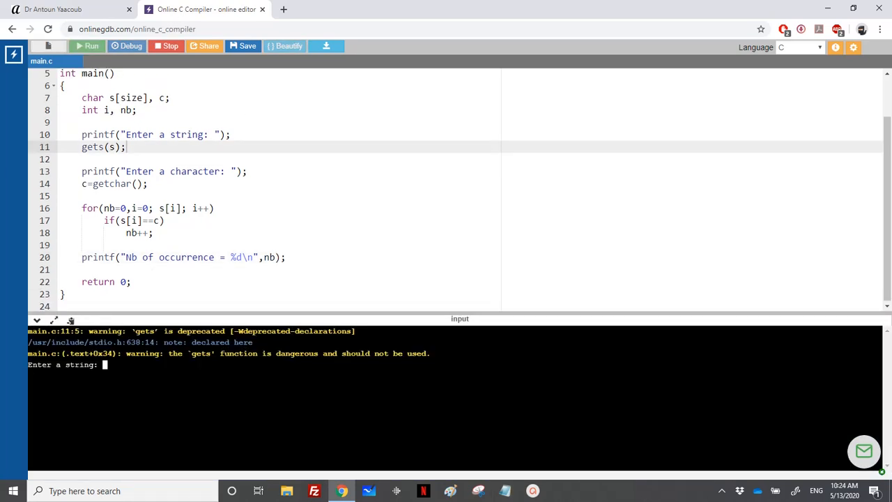
{"action": "type", "text": "Hello how are you ?"}
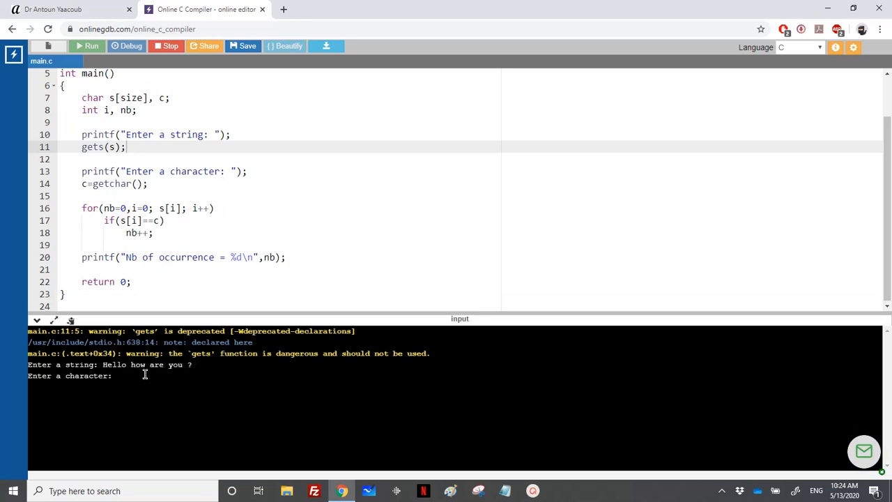
{"action": "type", "text": "o"}
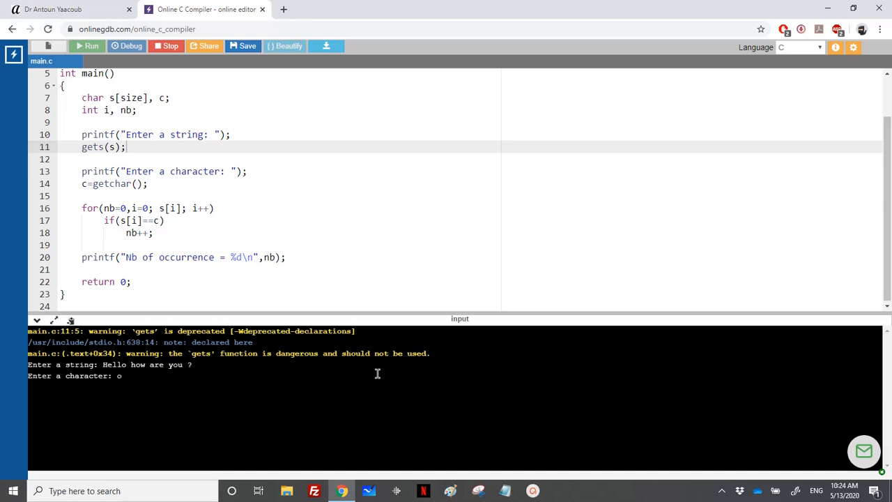